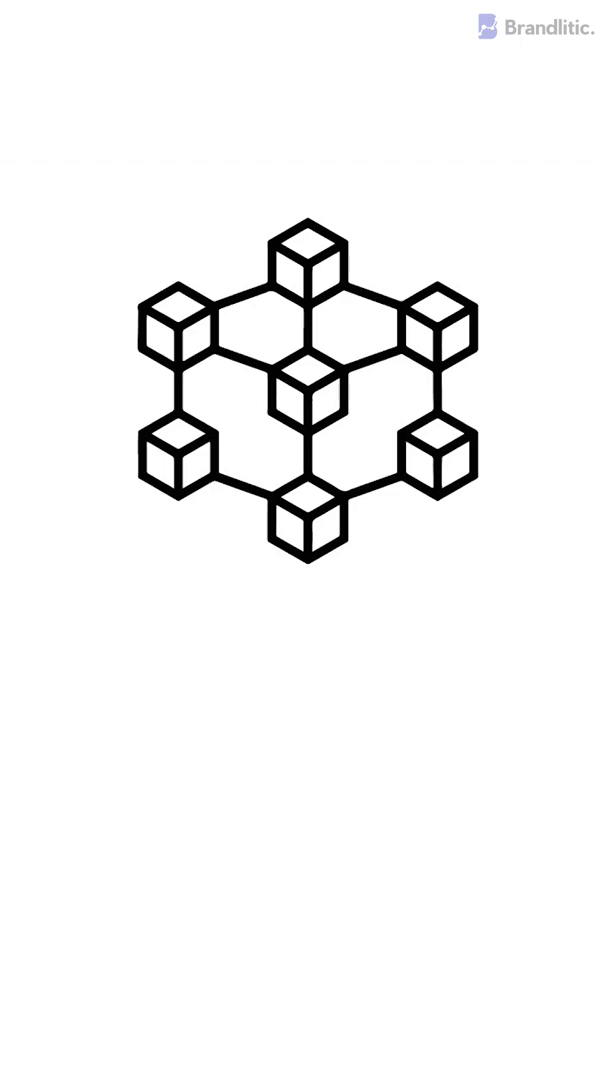
type("WHERE AS")
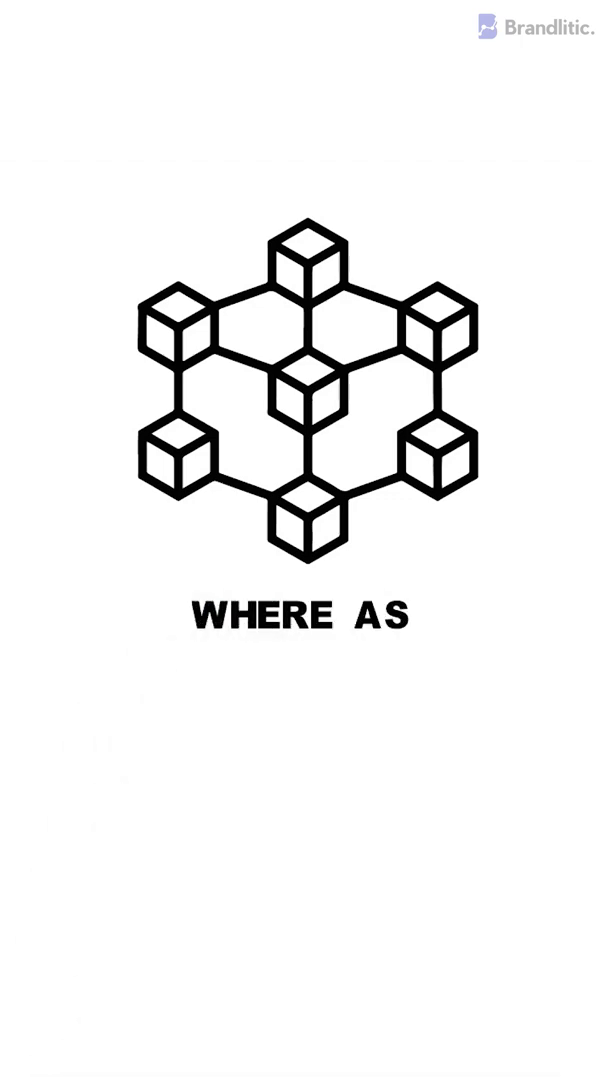